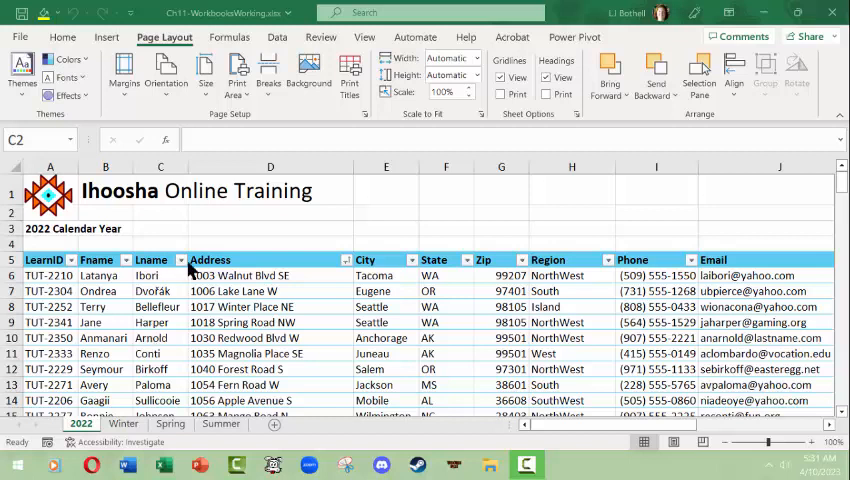
pyautogui.moveTo(302, 344)
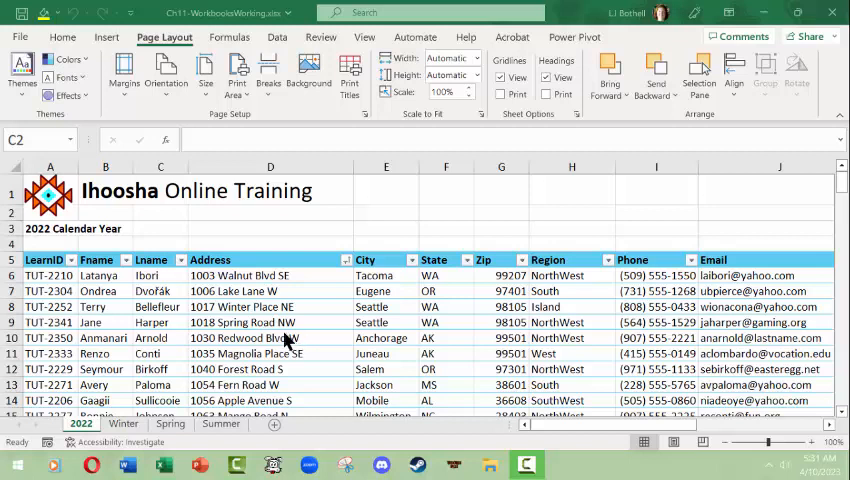
pyautogui.moveTo(164, 332)
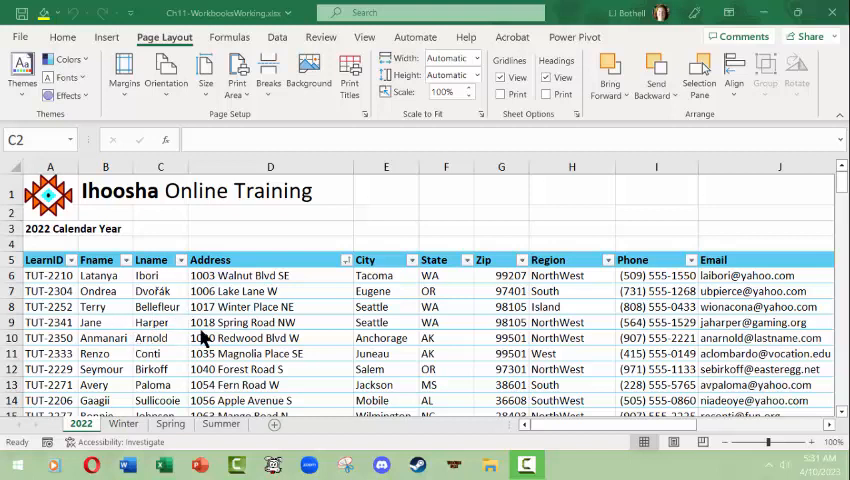
# - Browse the Winter and Summer sheets, then group 2022, Winter, Spring and Summer together
pyautogui.click(122, 424)
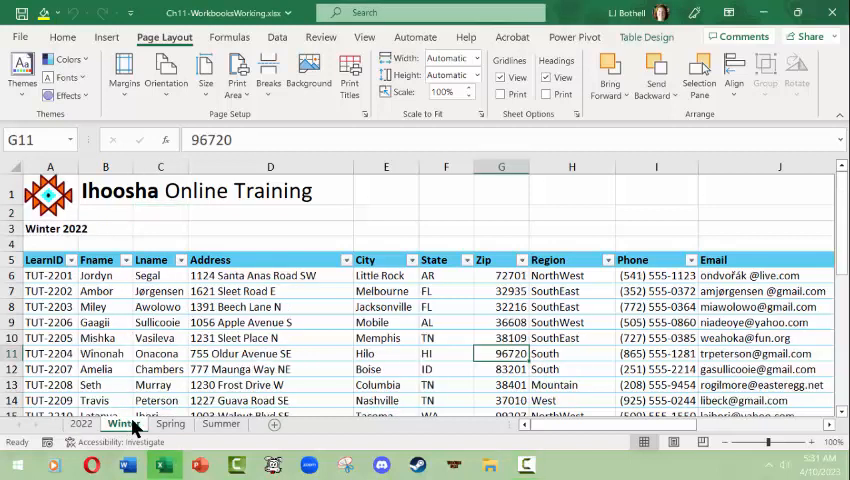
pyautogui.click(220, 424)
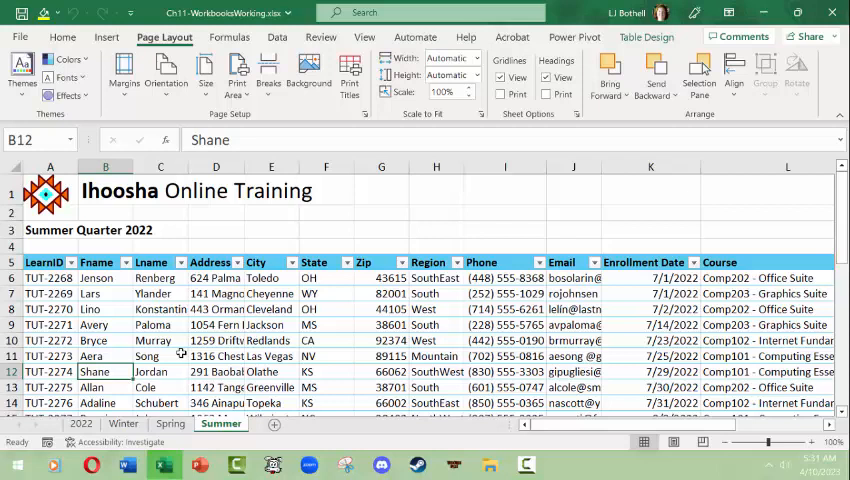
pyautogui.click(104, 324)
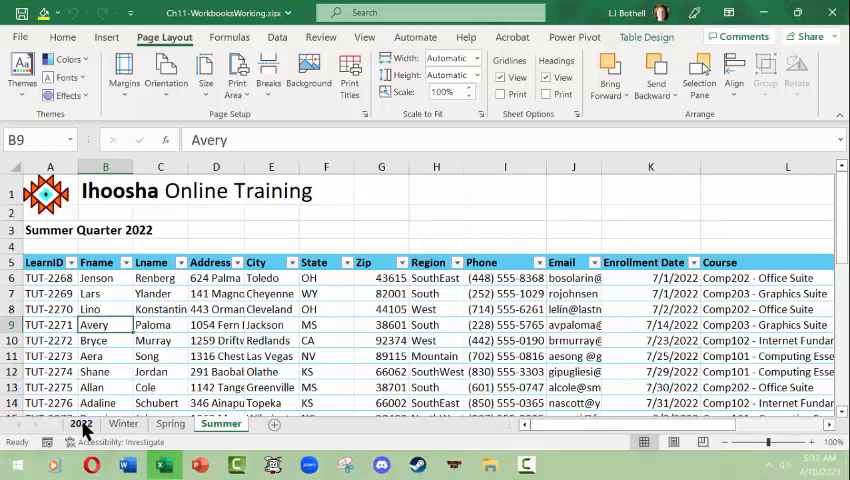
pyautogui.click(76, 424)
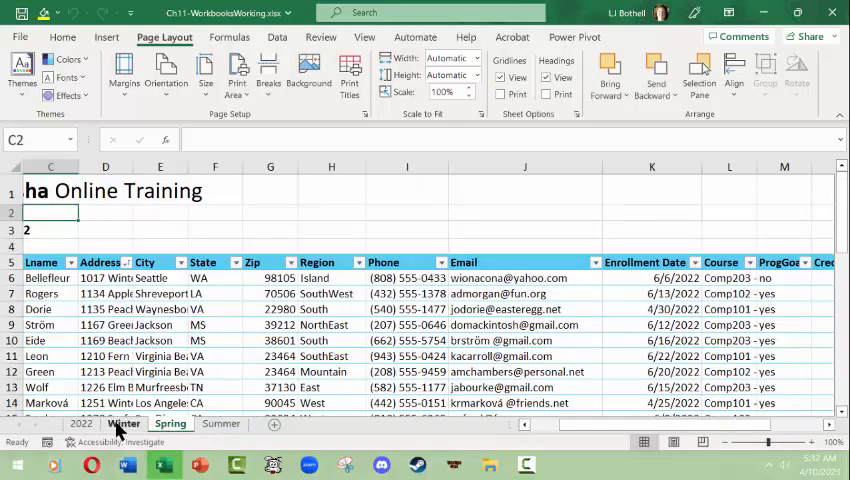
pyautogui.click(124, 424)
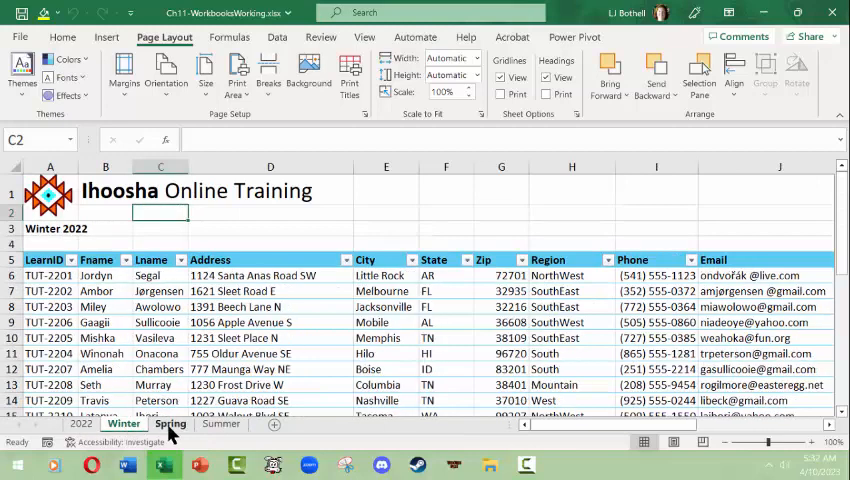
pyautogui.click(80, 424)
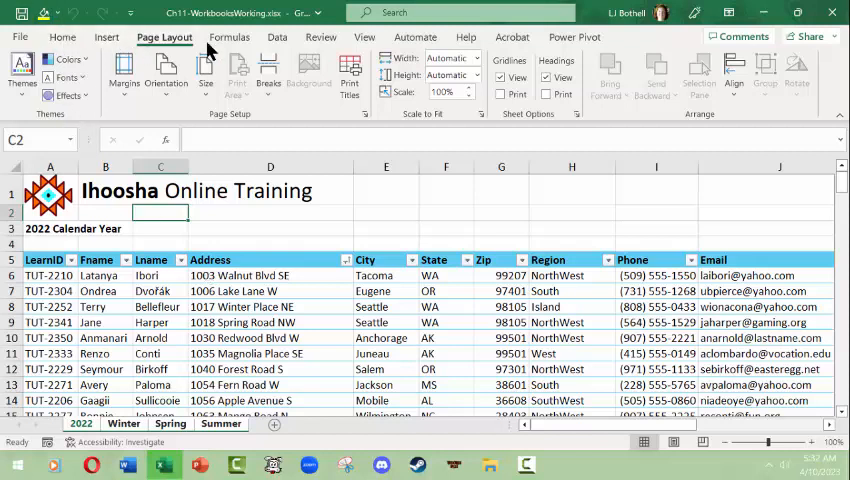
pyautogui.moveTo(530, 212)
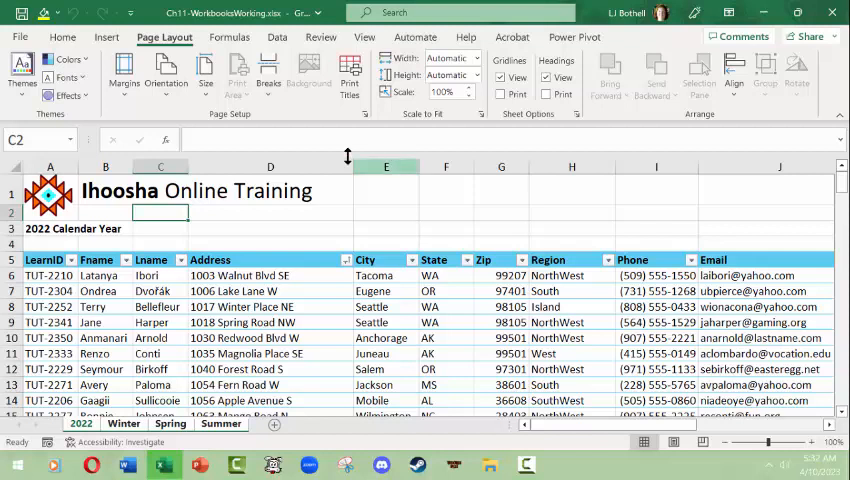
# - Open Custom Margins and review the Page, Margins, Header/Footer and Sheet settings
pyautogui.click(124, 72)
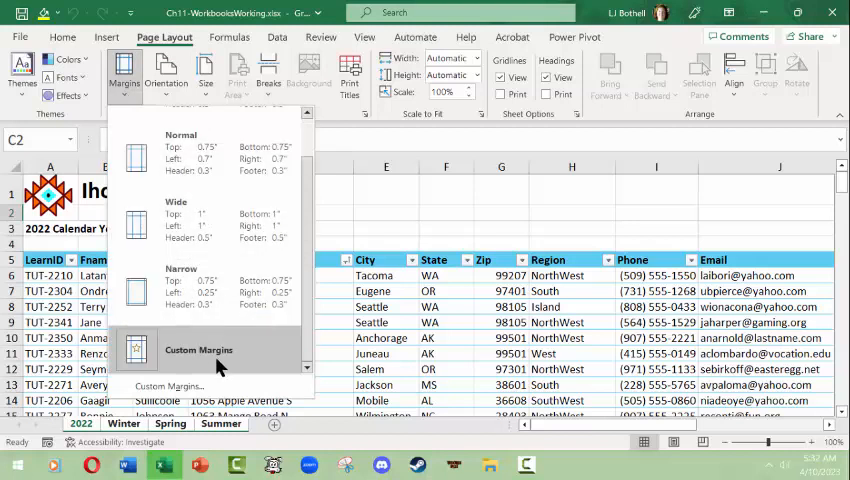
pyautogui.click(198, 348)
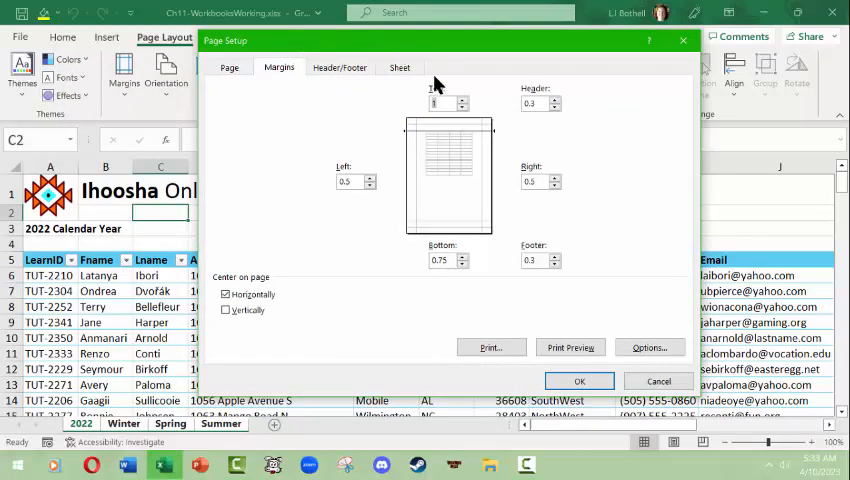
pyautogui.click(228, 68)
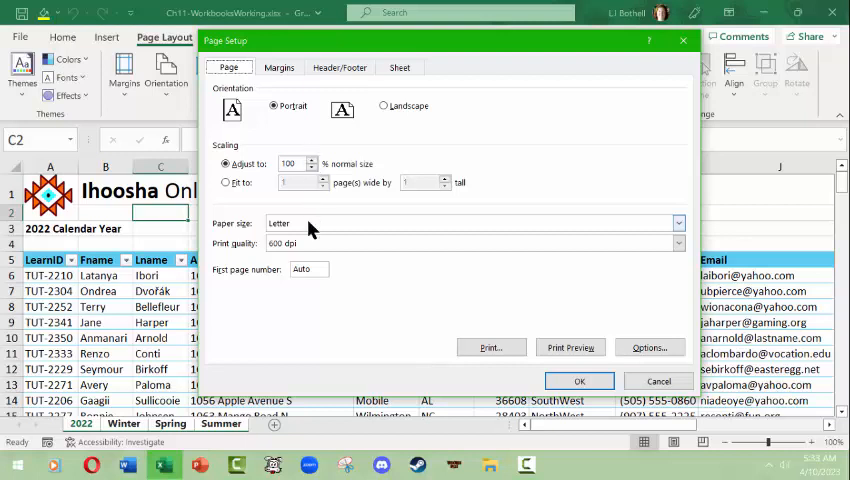
pyautogui.click(278, 68)
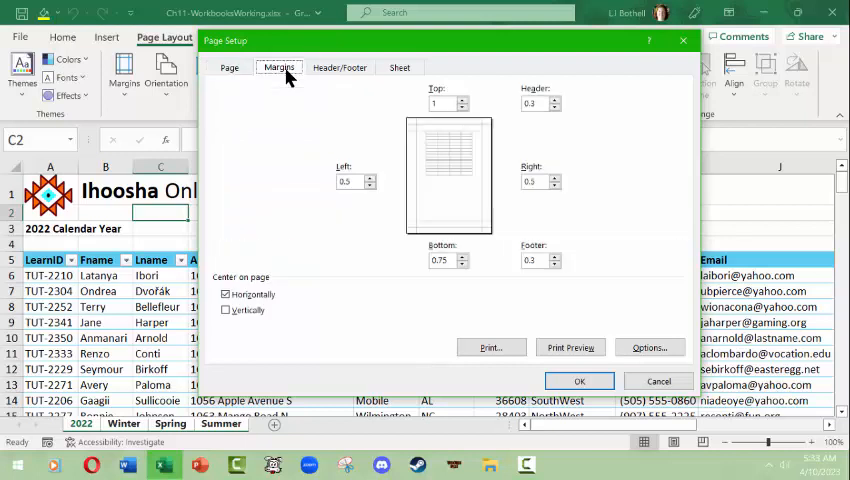
pyautogui.click(340, 68)
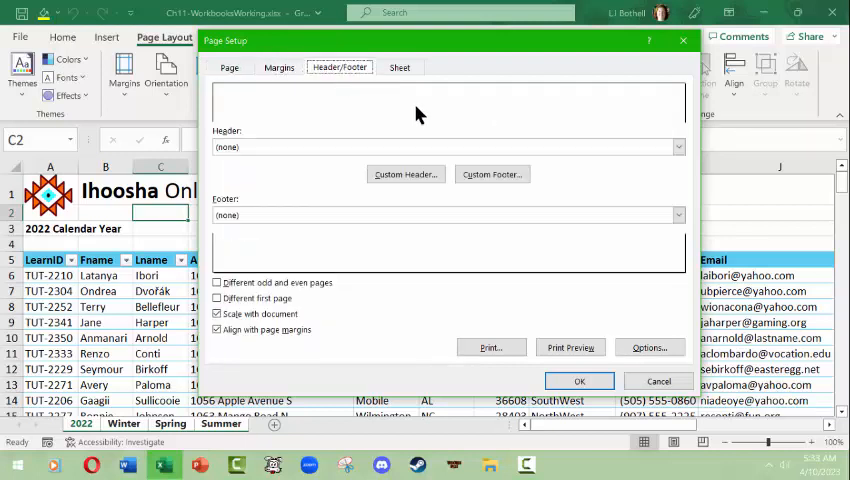
pyautogui.click(400, 68)
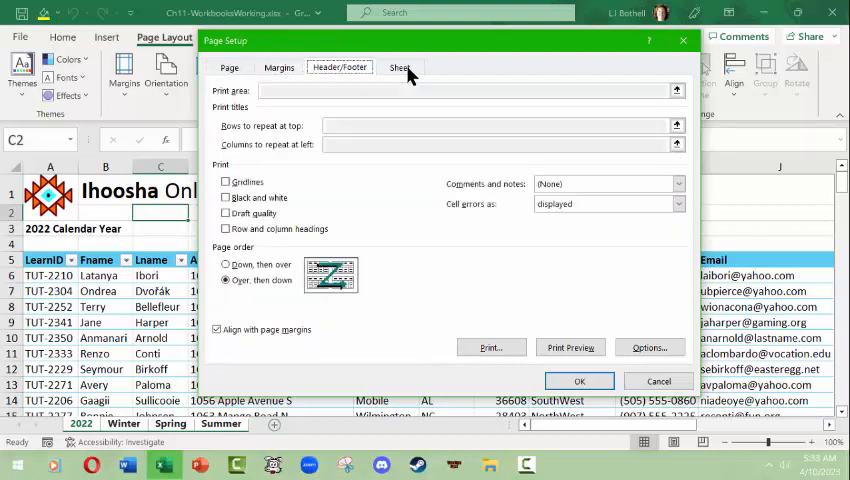
pyautogui.click(400, 68)
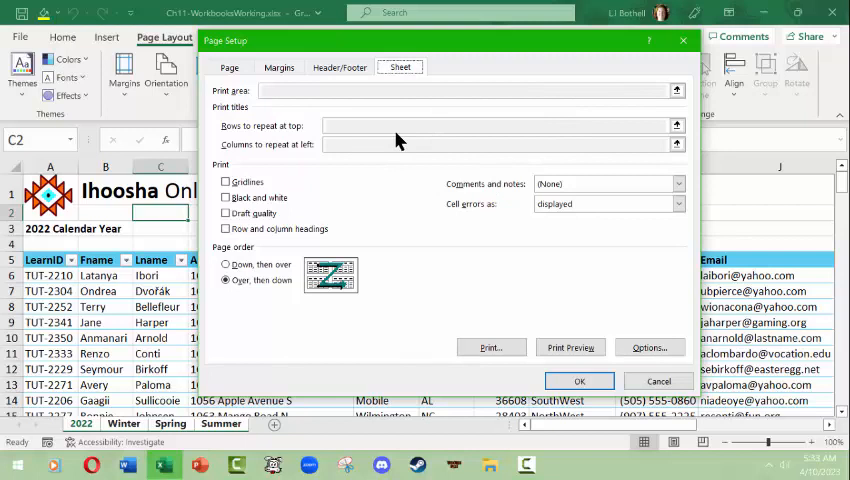
pyautogui.moveTo(524, 290)
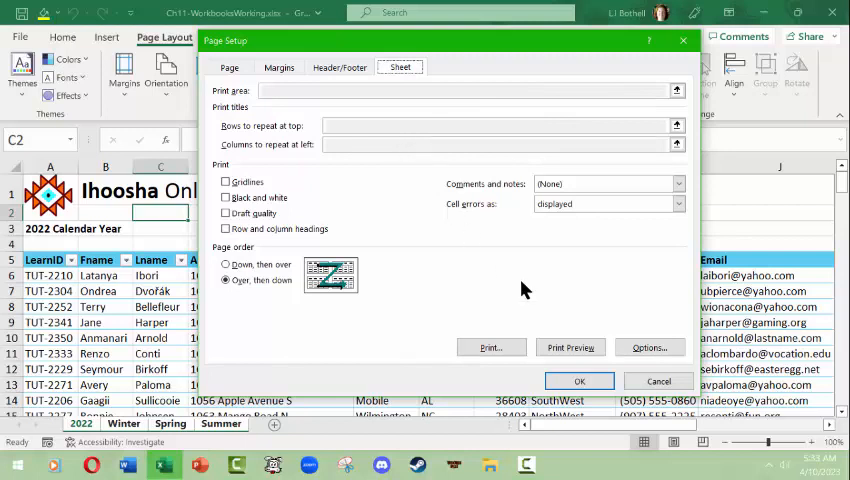
pyautogui.moveTo(580, 380)
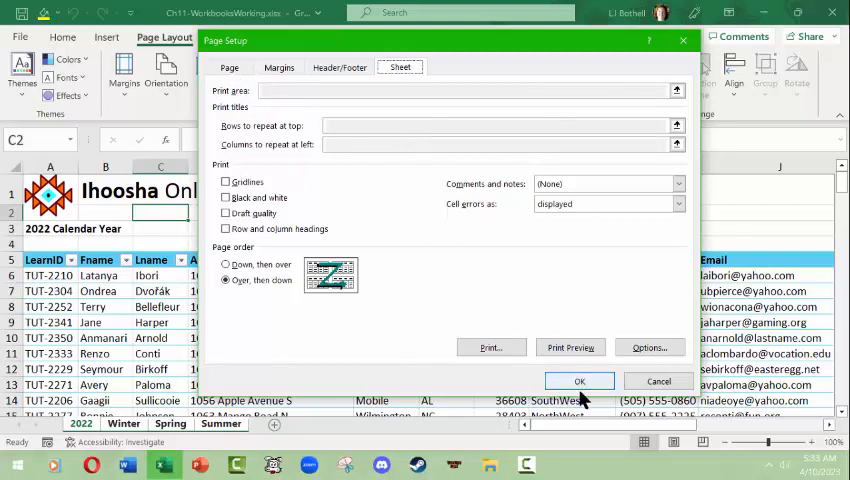
# - Apply the page setup and inspect the grouped sheets as printed pages in Page Layout view
pyautogui.click(580, 380)
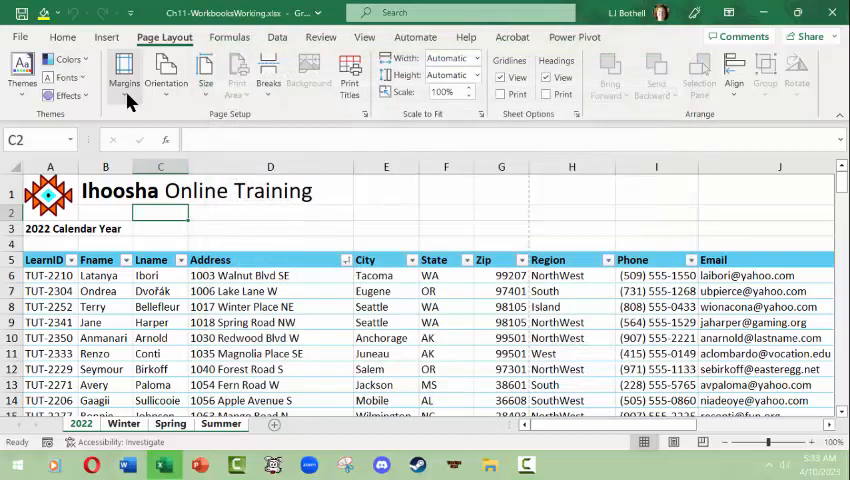
pyautogui.click(124, 72)
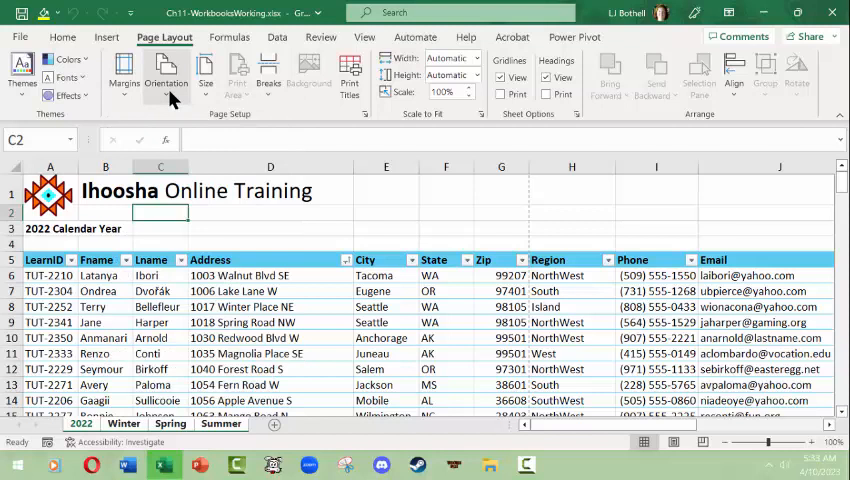
pyautogui.click(166, 72)
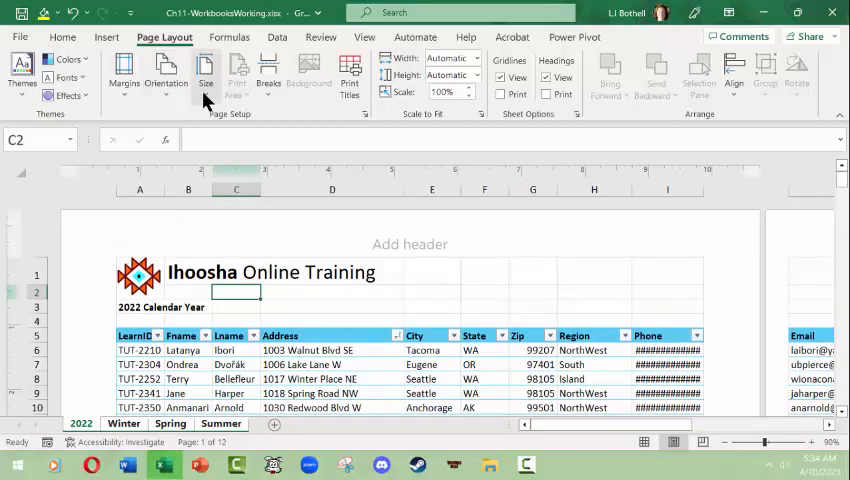
pyautogui.moveTo(204, 76)
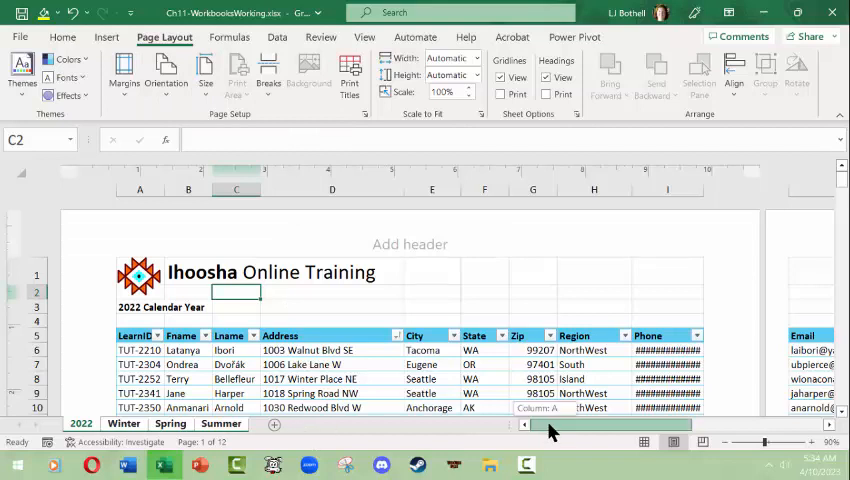
pyautogui.hscroll(3)
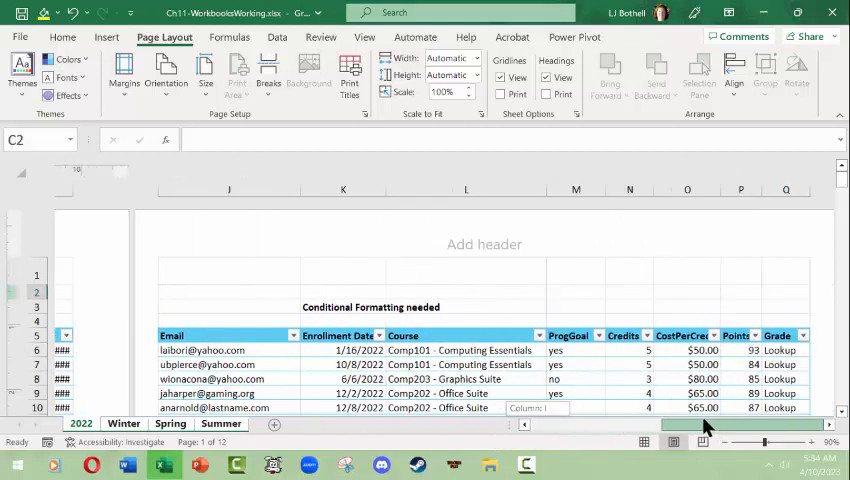
pyautogui.hscroll(-3)
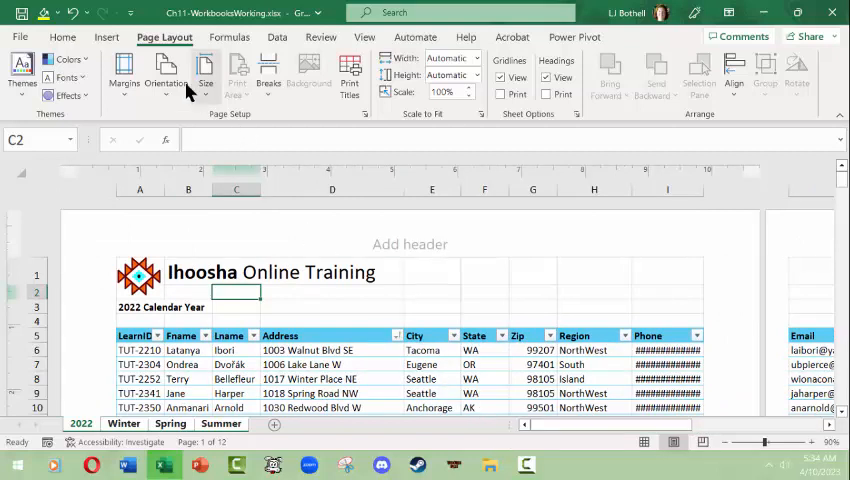
pyautogui.moveTo(204, 76)
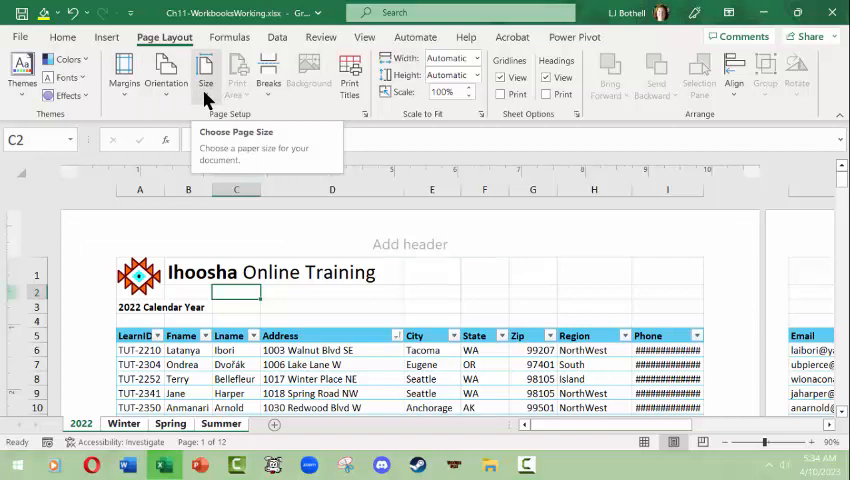
# - Check the available paper sizes, then bring up the full Page Setup settings
pyautogui.click(204, 76)
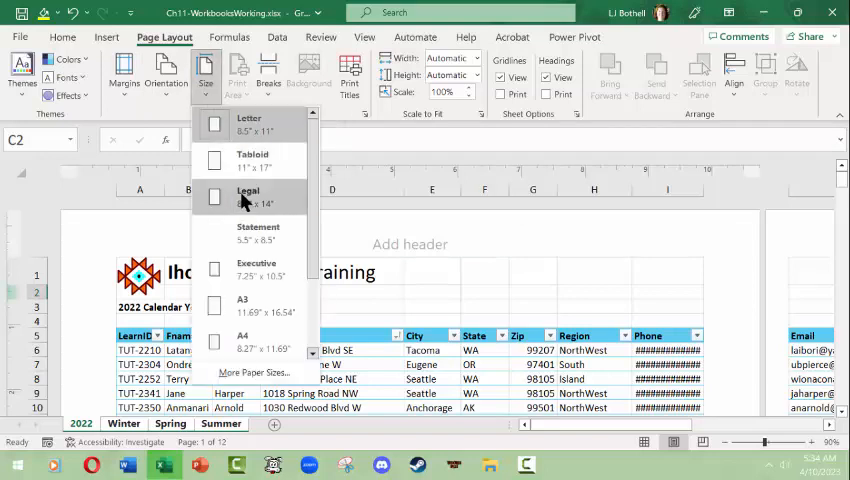
pyautogui.moveTo(238, 210)
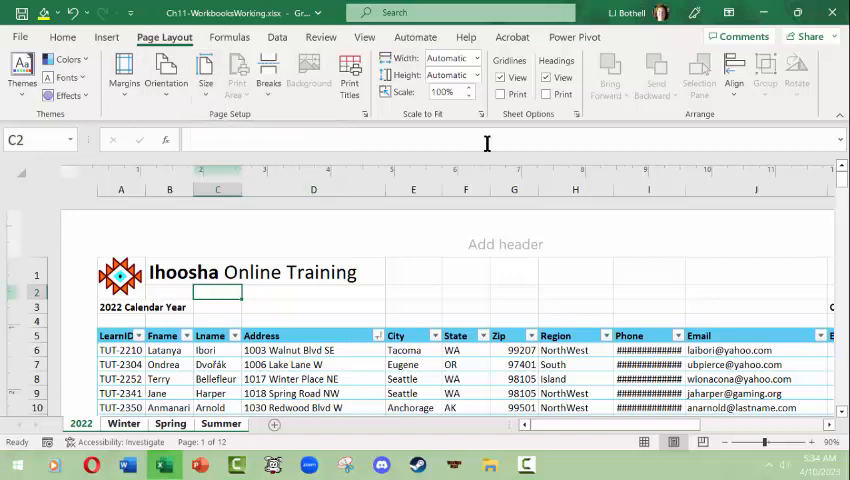
pyautogui.click(544, 76)
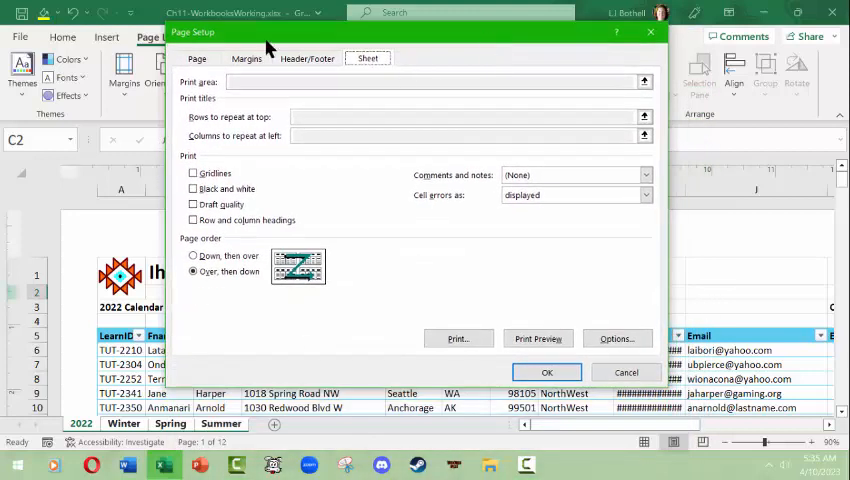
# - Choose the preset header showing the file name Ch11-WorkbookWorking.xlsx
pyautogui.click(308, 58)
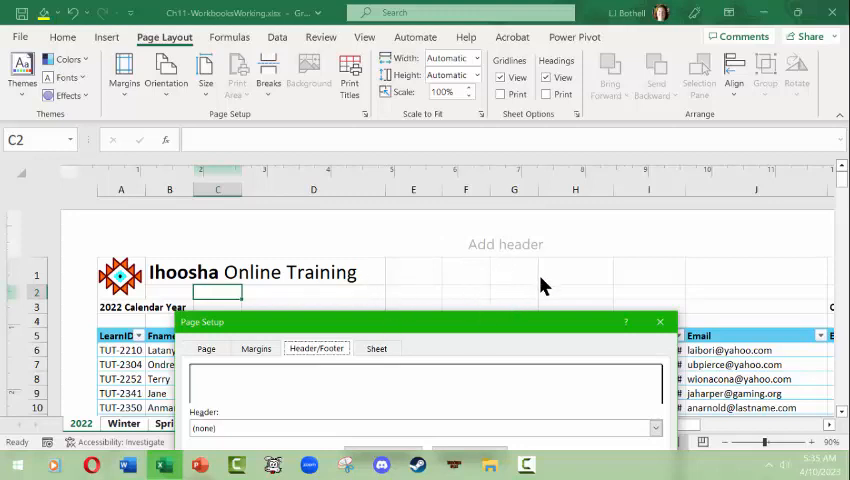
pyautogui.moveTo(492, 284)
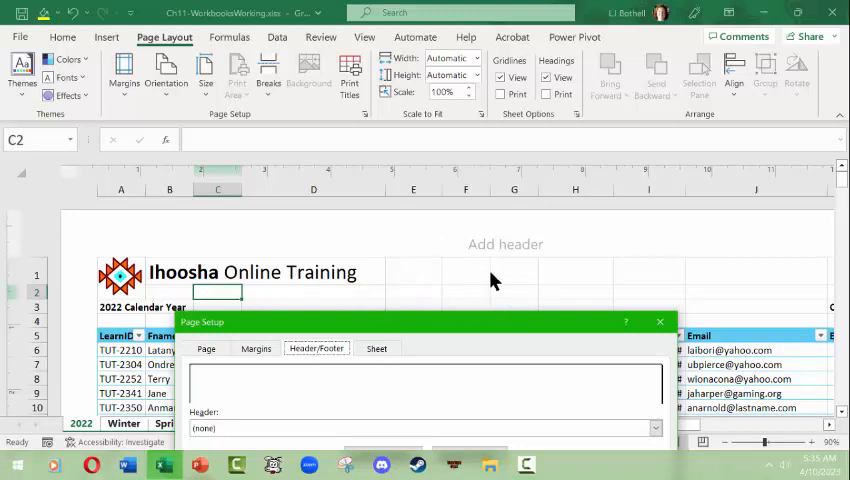
pyautogui.moveTo(500, 288)
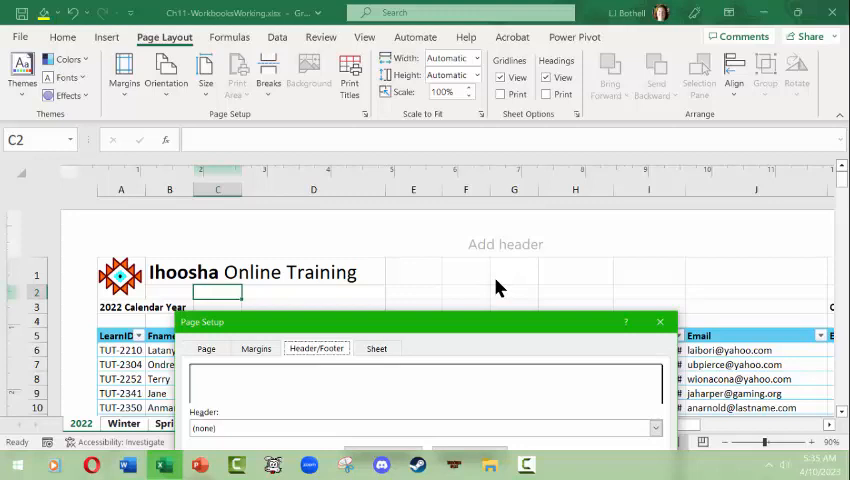
pyautogui.moveTo(510, 210)
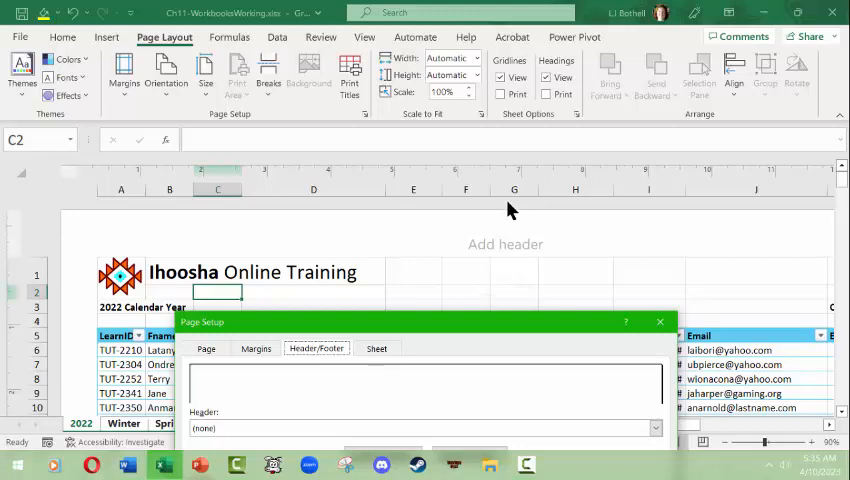
pyautogui.moveTo(512, 252)
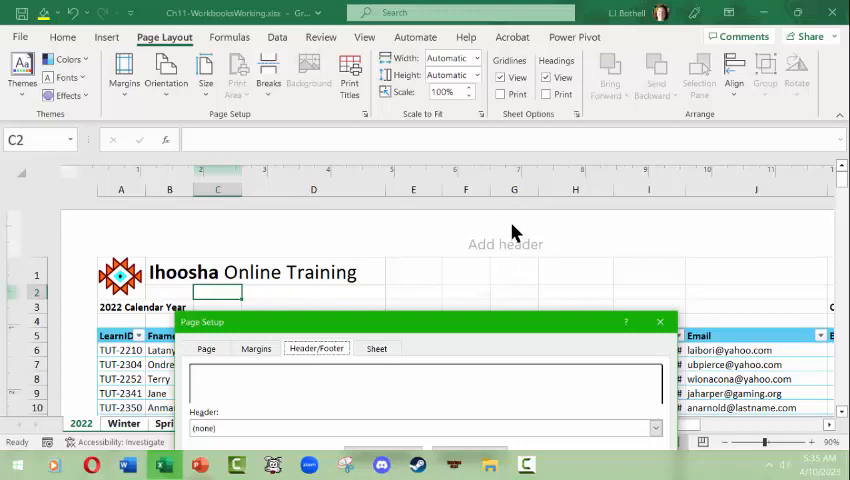
pyautogui.moveTo(520, 278)
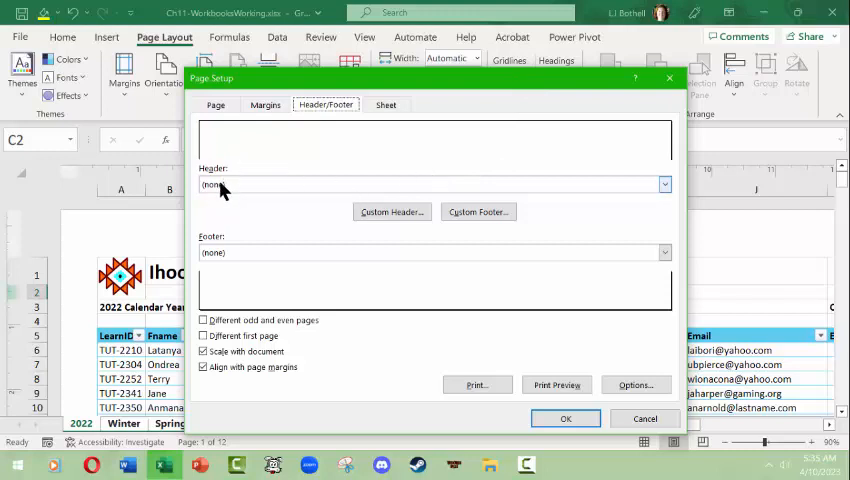
pyautogui.moveTo(378, 182)
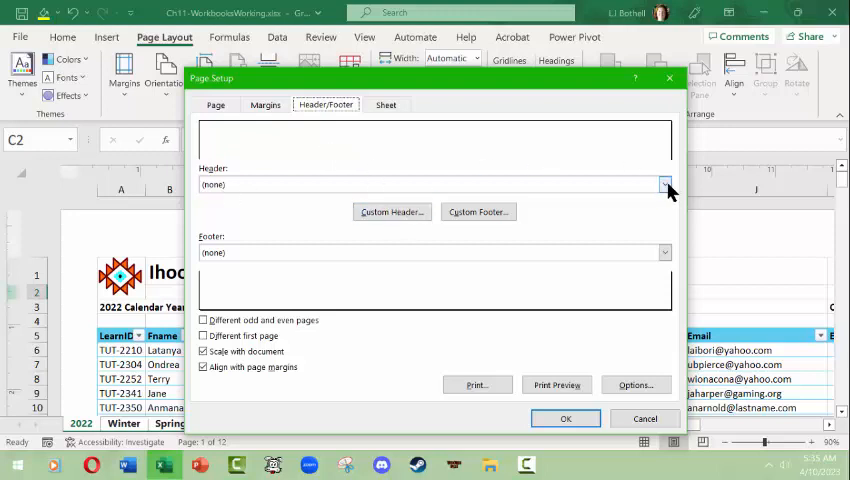
pyautogui.click(664, 184)
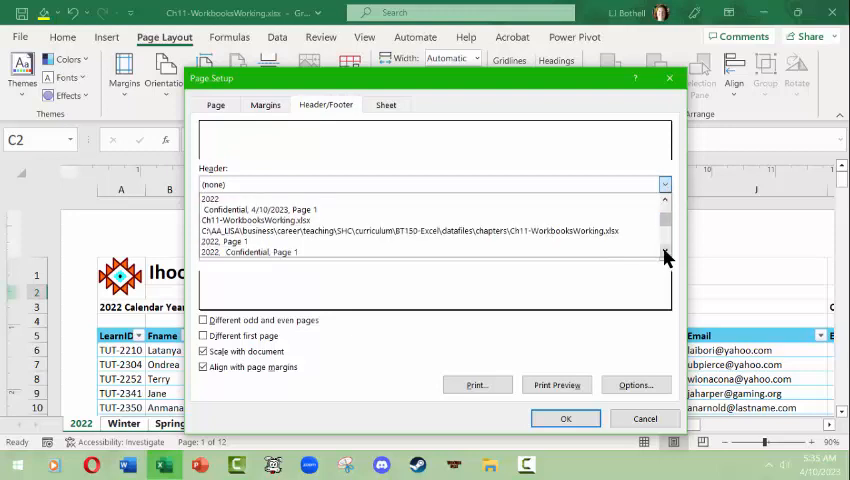
pyautogui.click(664, 252)
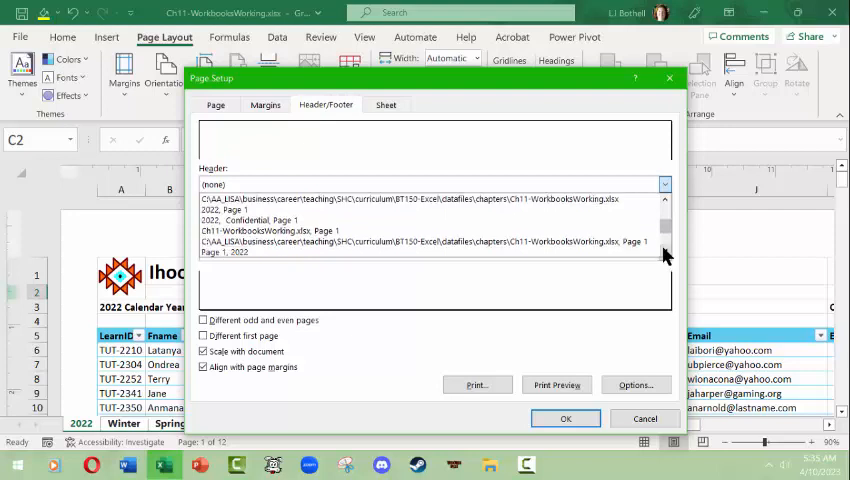
pyautogui.click(410, 198)
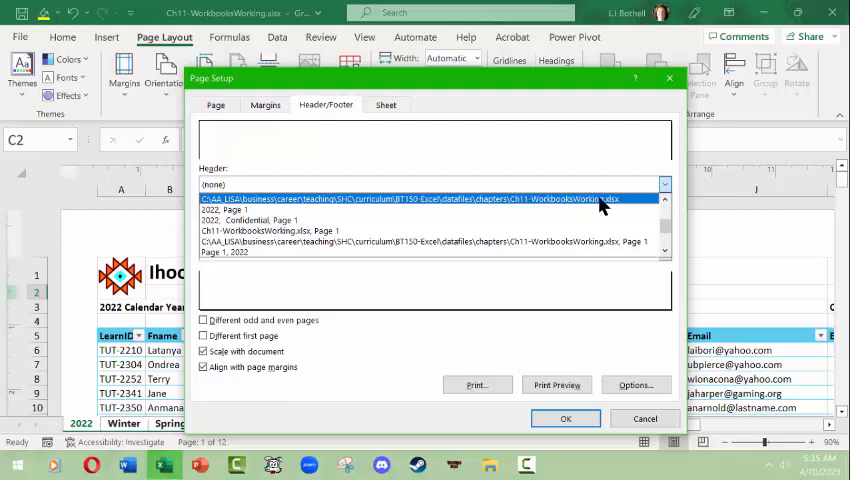
pyautogui.click(430, 252)
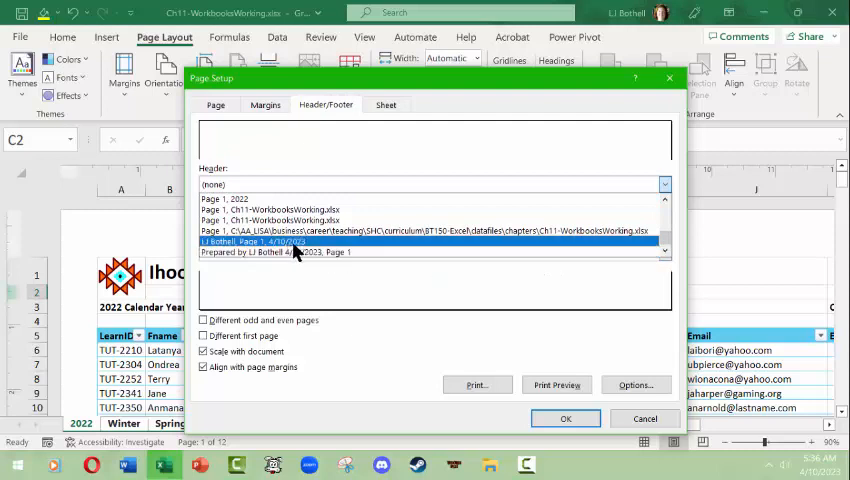
pyautogui.click(276, 252)
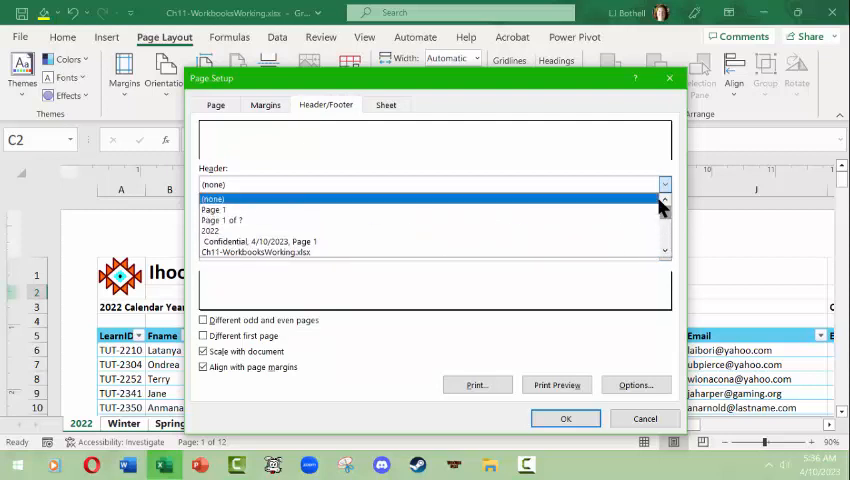
pyautogui.click(256, 252)
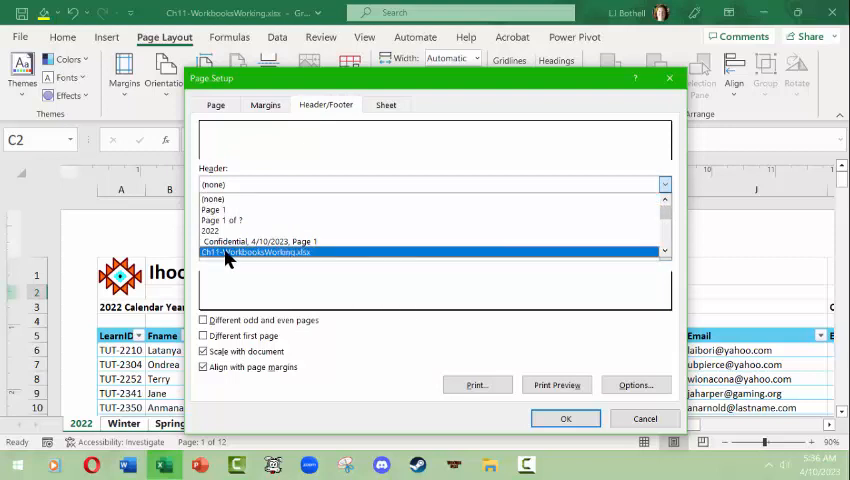
pyautogui.click(256, 252)
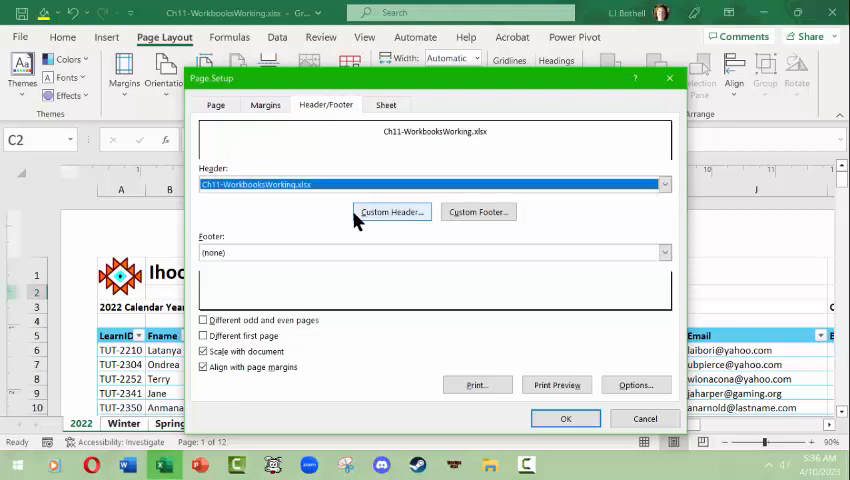
pyautogui.moveTo(420, 136)
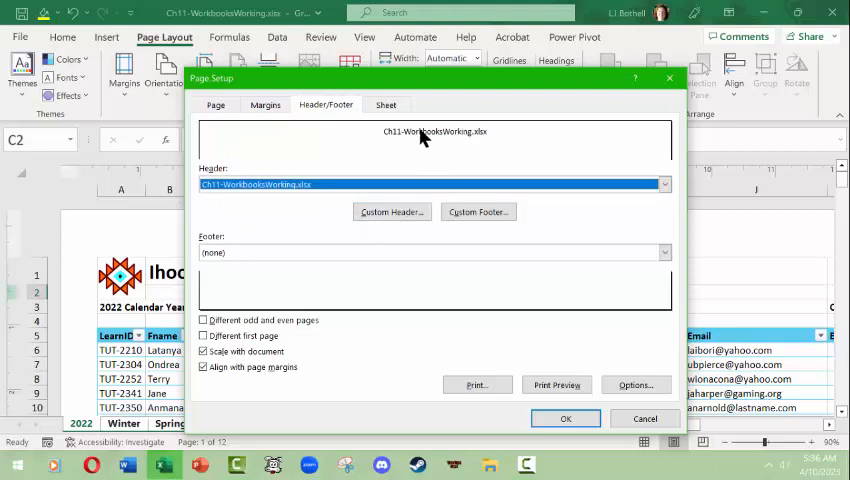
pyautogui.moveTo(392, 244)
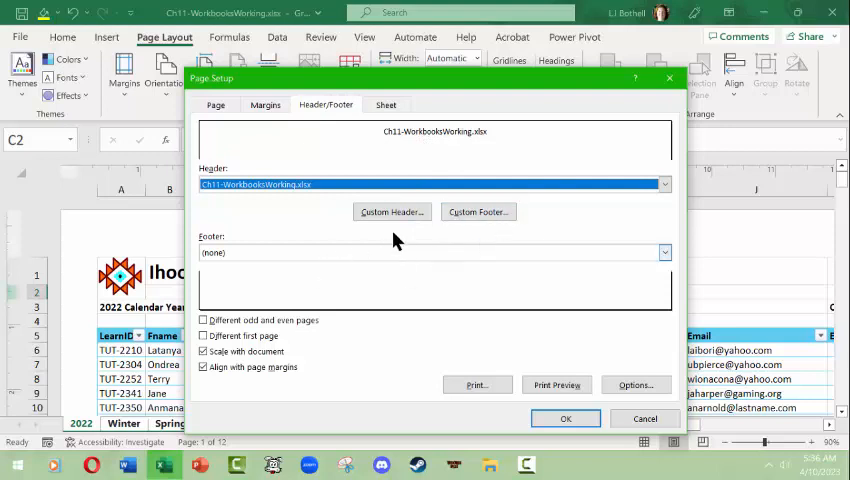
# - Enter the author name LJ Bothell in the custom footer's left section, leaving font formatting unchanged
pyautogui.click(478, 212)
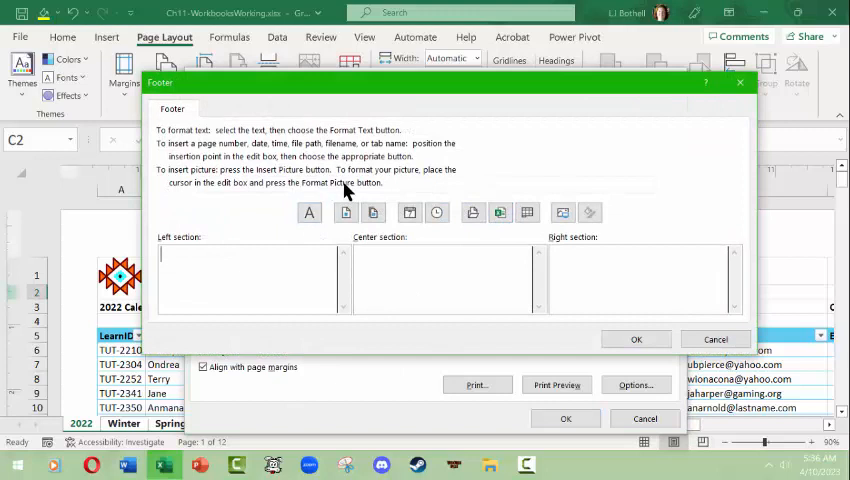
pyautogui.moveTo(290, 208)
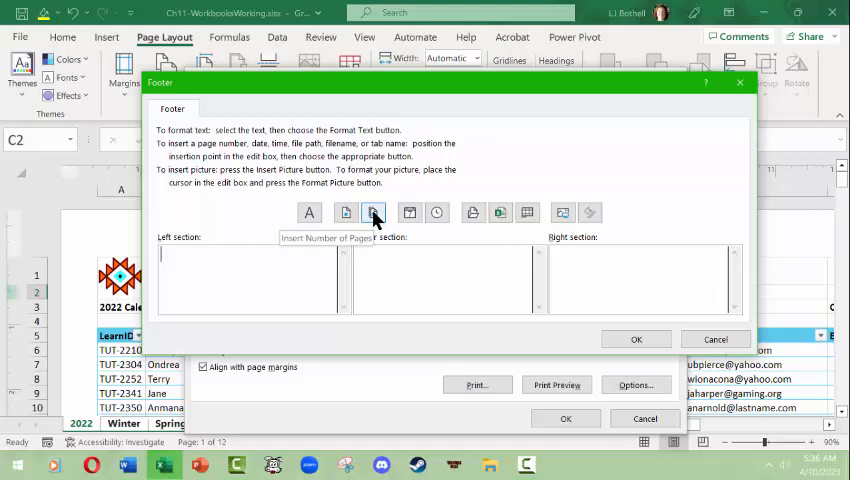
pyautogui.moveTo(310, 212)
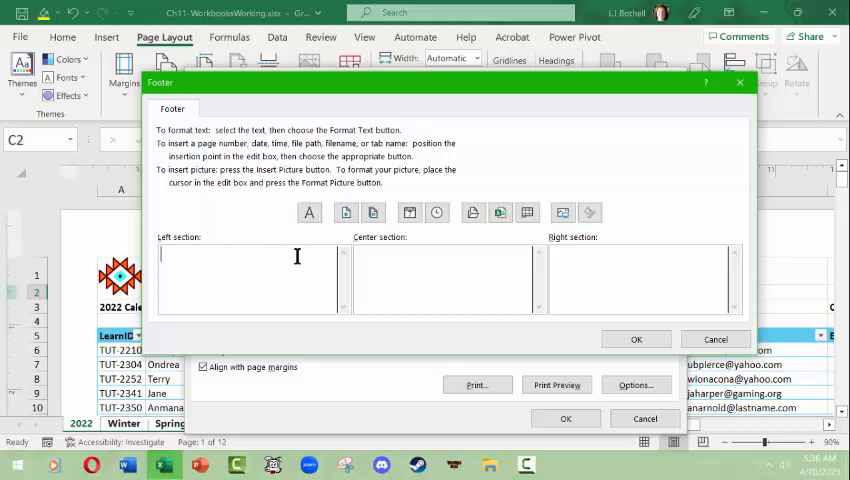
pyautogui.write('LJ Bothe')
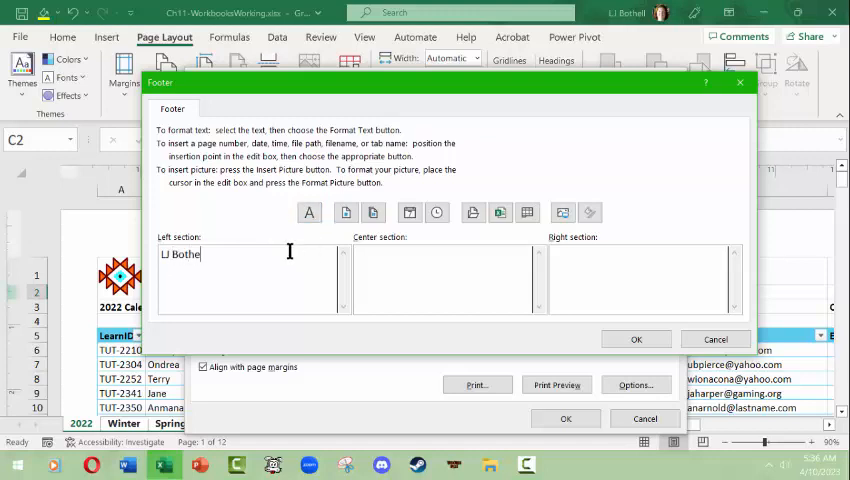
pyautogui.click(308, 212)
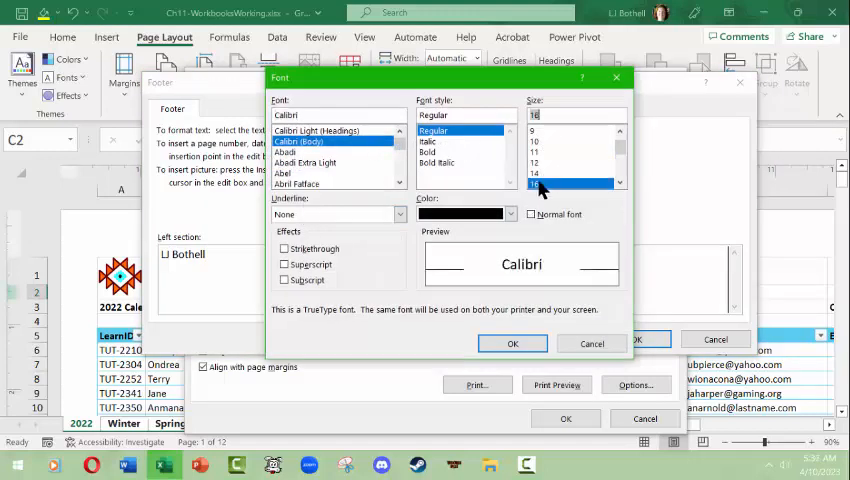
pyautogui.click(512, 344)
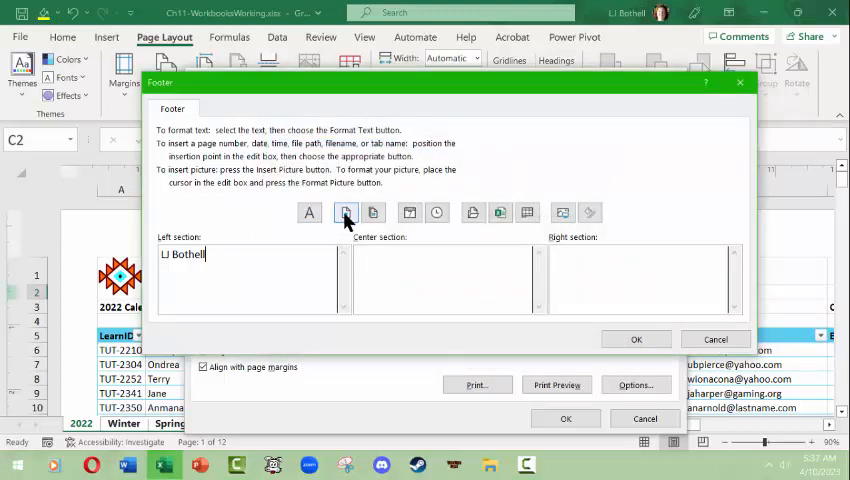
pyautogui.moveTo(348, 212)
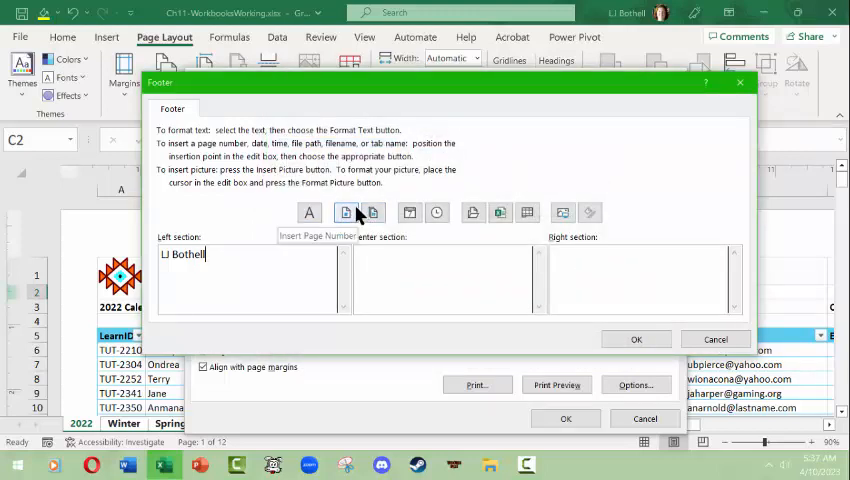
pyautogui.moveTo(372, 212)
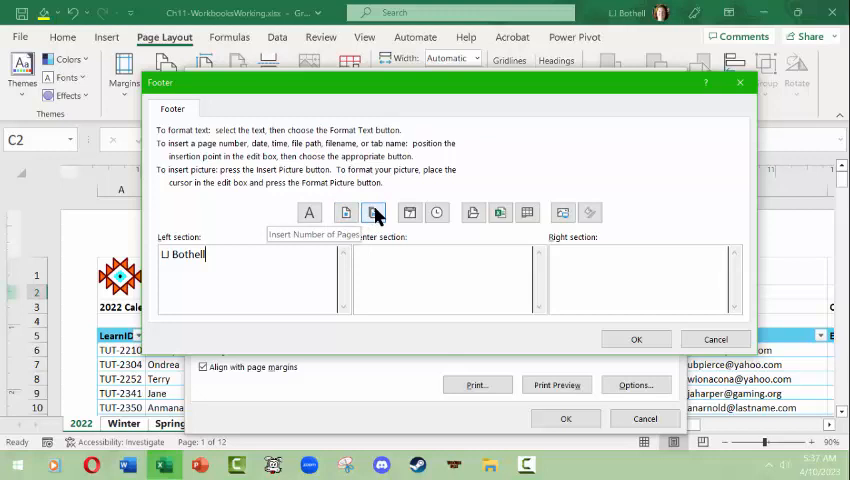
pyautogui.moveTo(408, 212)
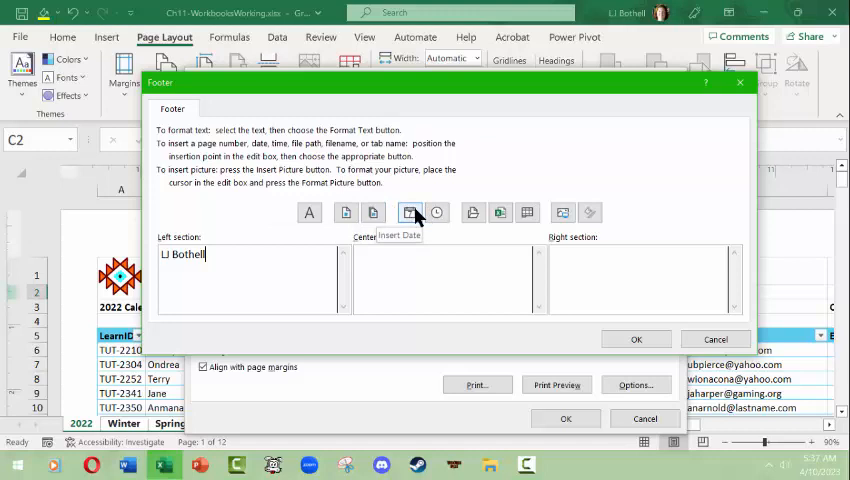
pyautogui.moveTo(474, 212)
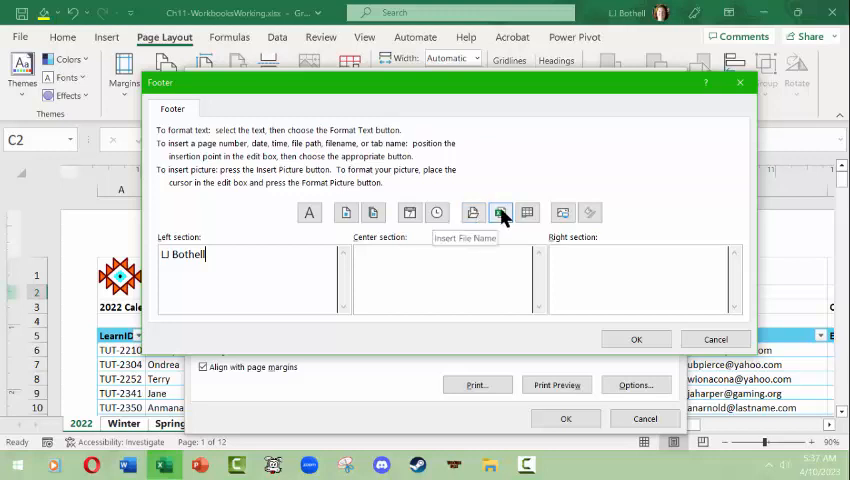
pyautogui.moveTo(528, 212)
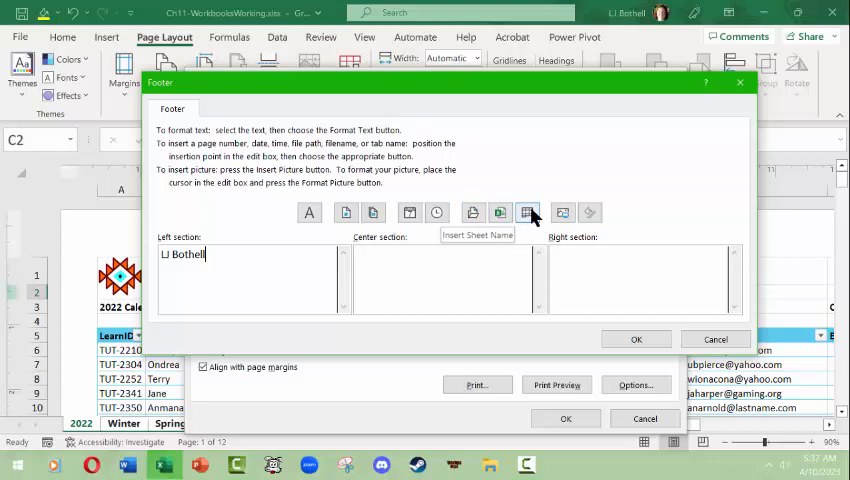
pyautogui.moveTo(564, 212)
pyautogui.write('Page - &[Page]')
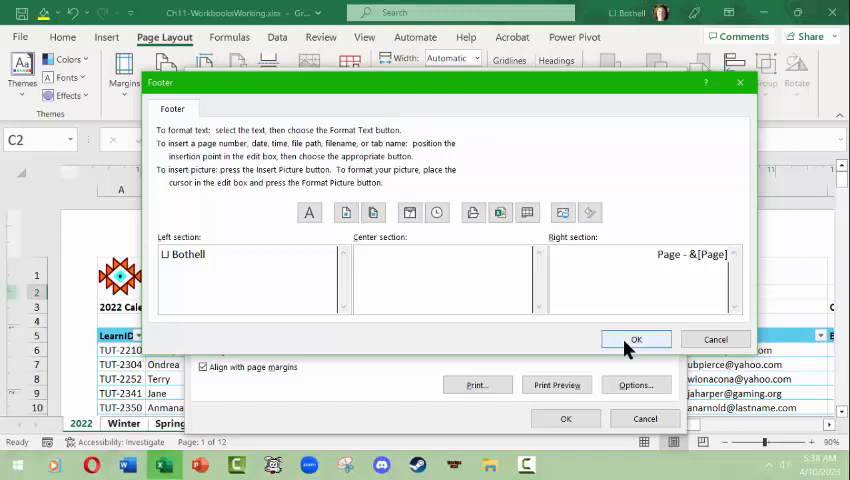
pyautogui.moveTo(626, 348)
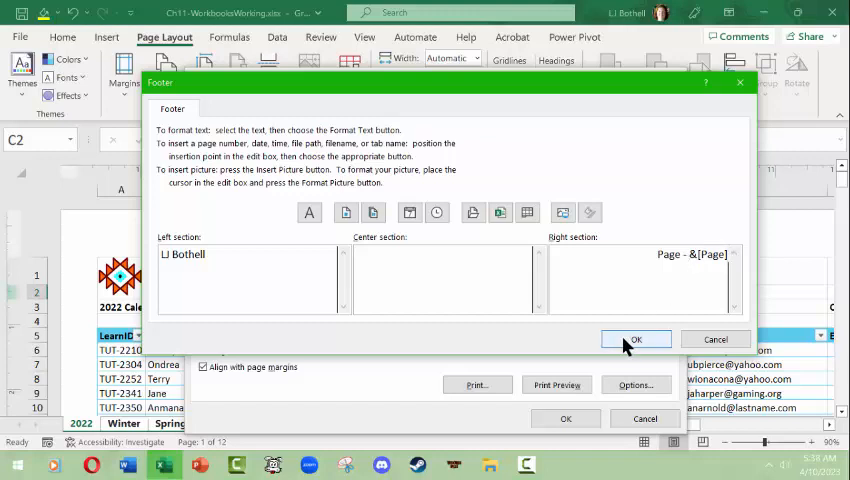
# - Confirm the footer and page setup, then scroll the pages to check the header and footer
pyautogui.click(636, 340)
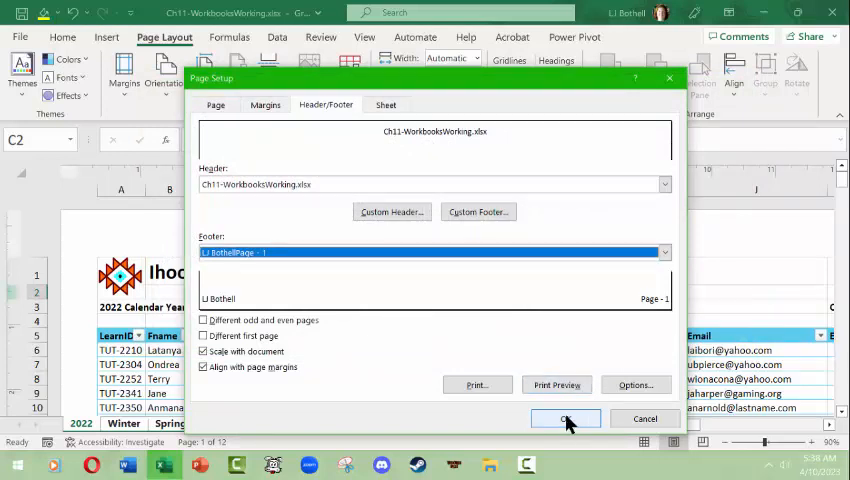
pyautogui.moveTo(460, 308)
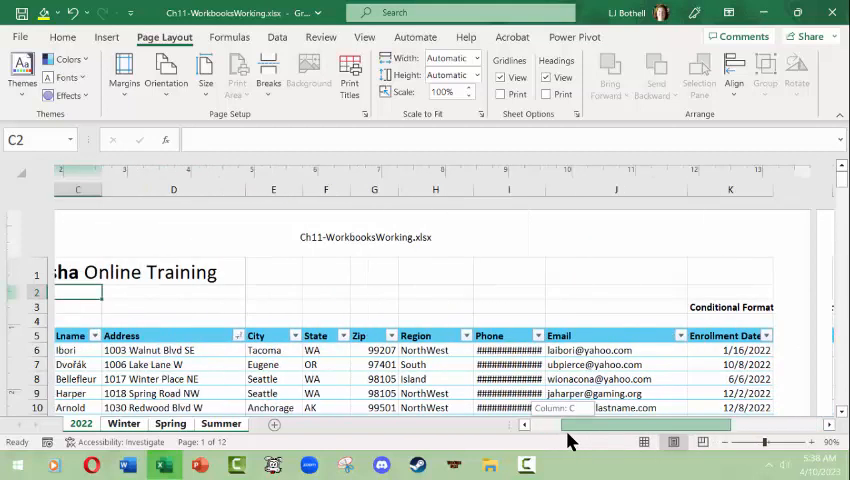
pyautogui.hscroll(-3)
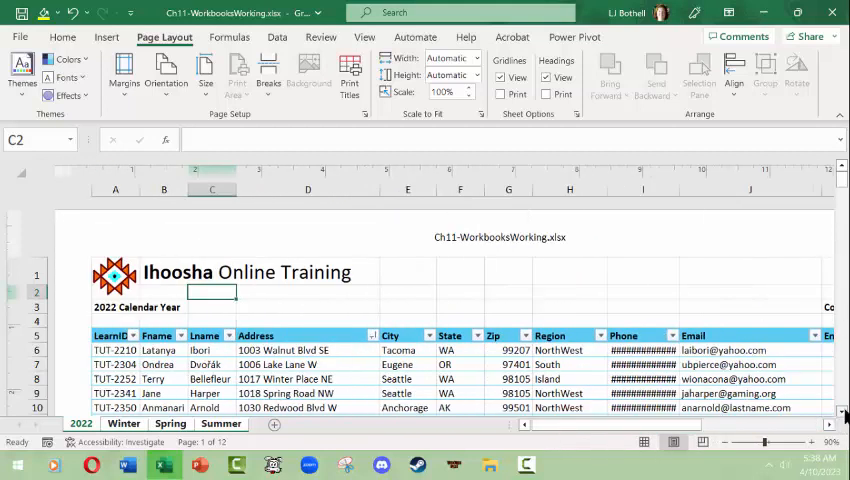
pyautogui.scroll(-3)
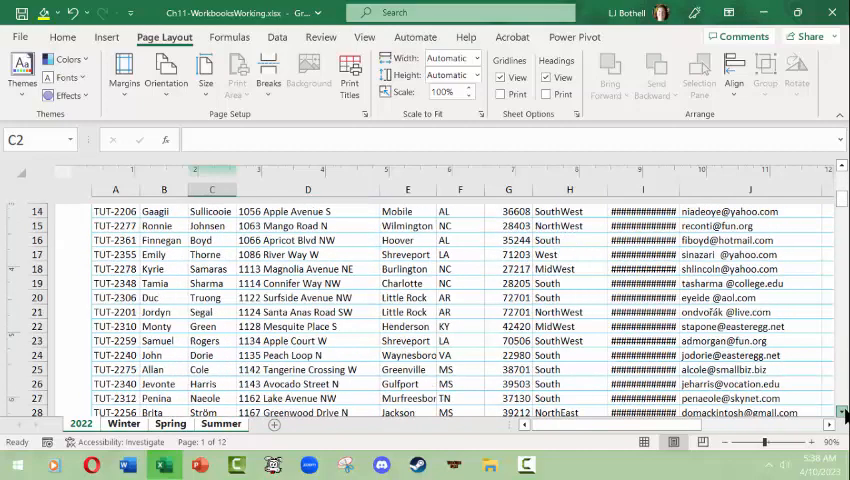
pyautogui.scroll(-3)
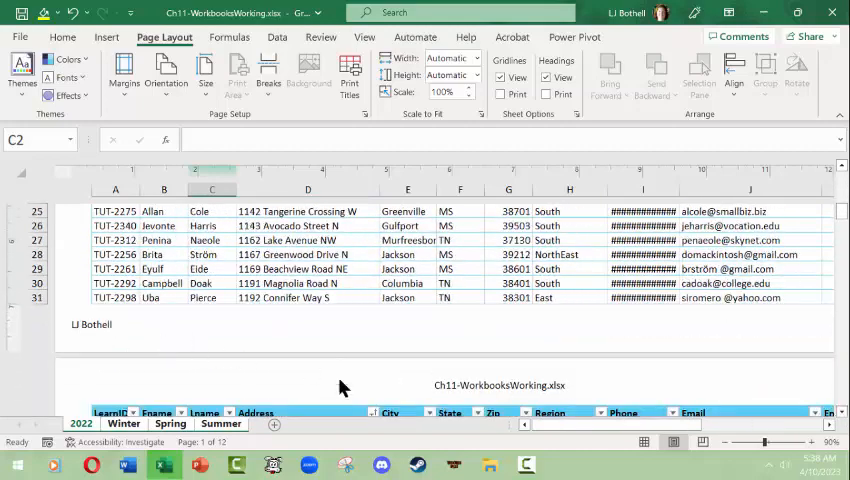
pyautogui.moveTo(468, 456)
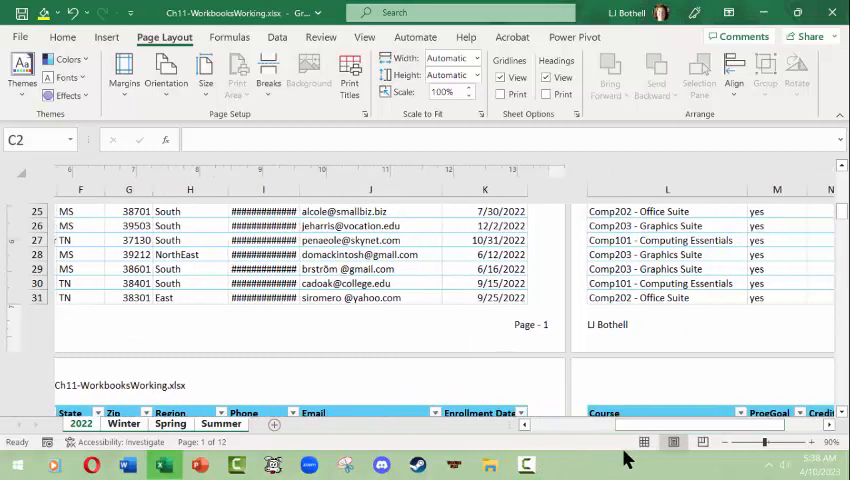
pyautogui.scroll(-3)
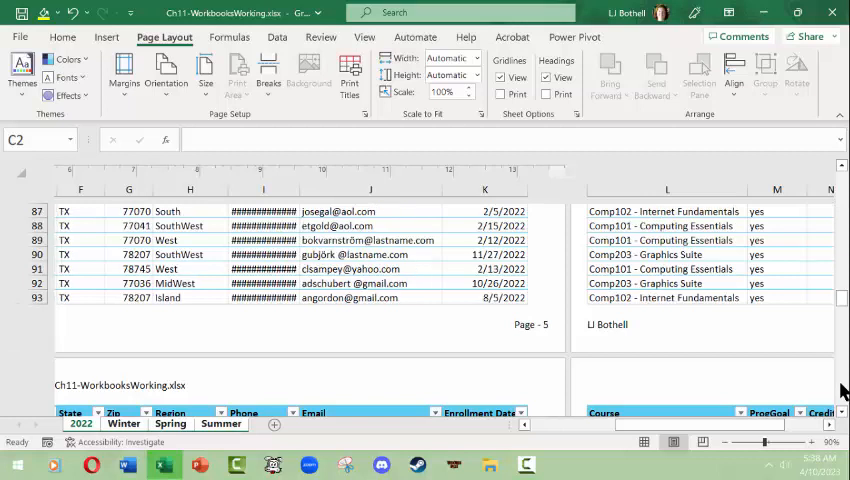
pyautogui.scroll(-3)
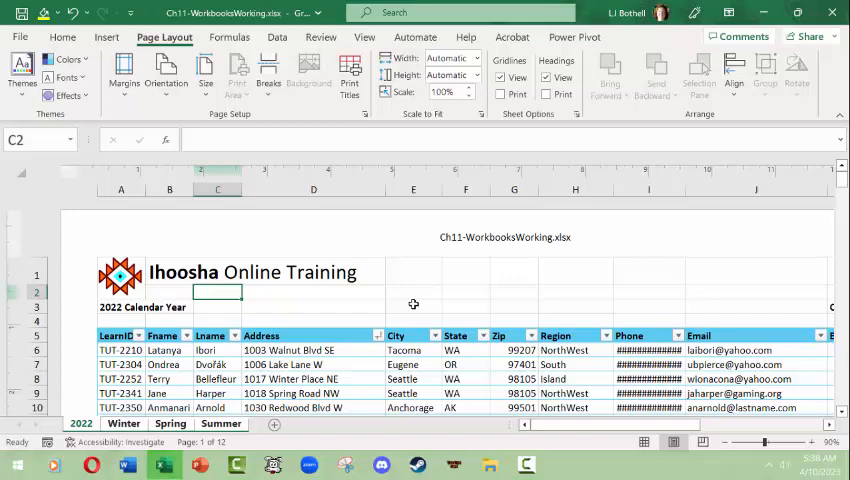
pyautogui.moveTo(424, 324)
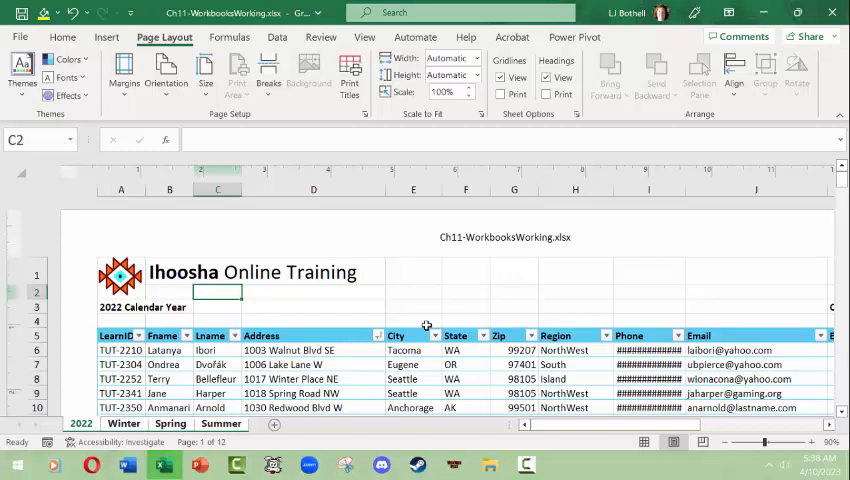
# - Ungroup the sheets and view the Summer sheet to confirm its file-name header
pyautogui.click(412, 292)
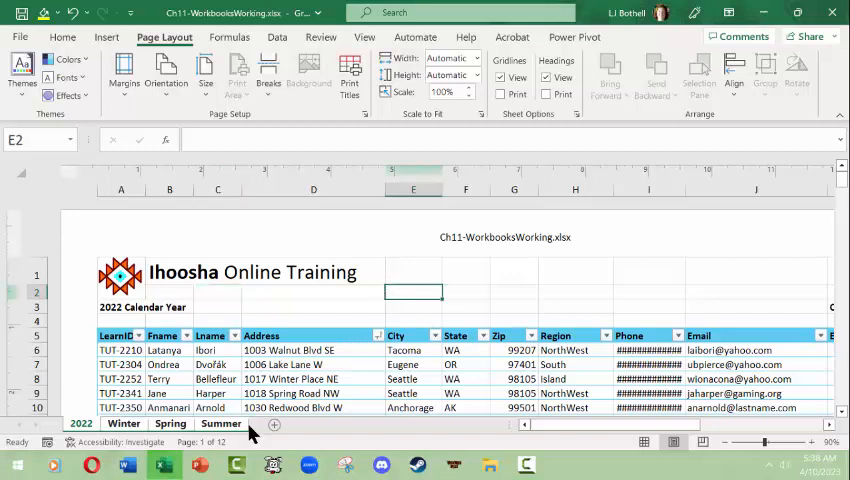
pyautogui.click(220, 424)
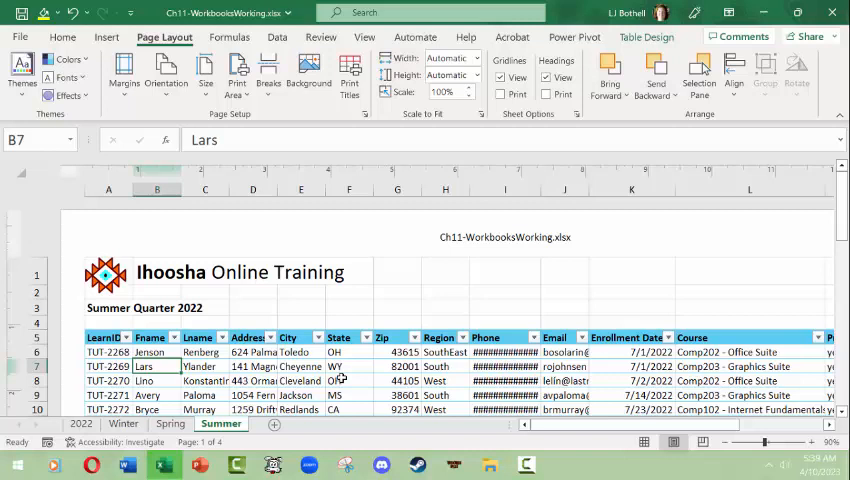
pyautogui.click(396, 308)
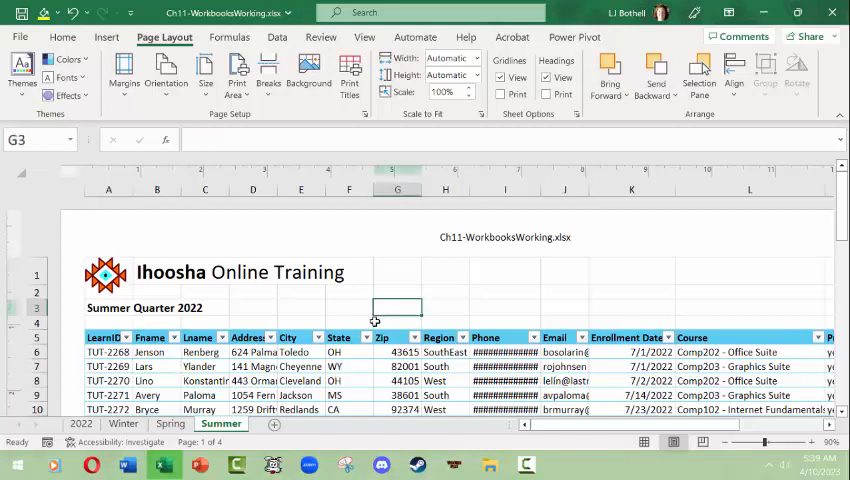